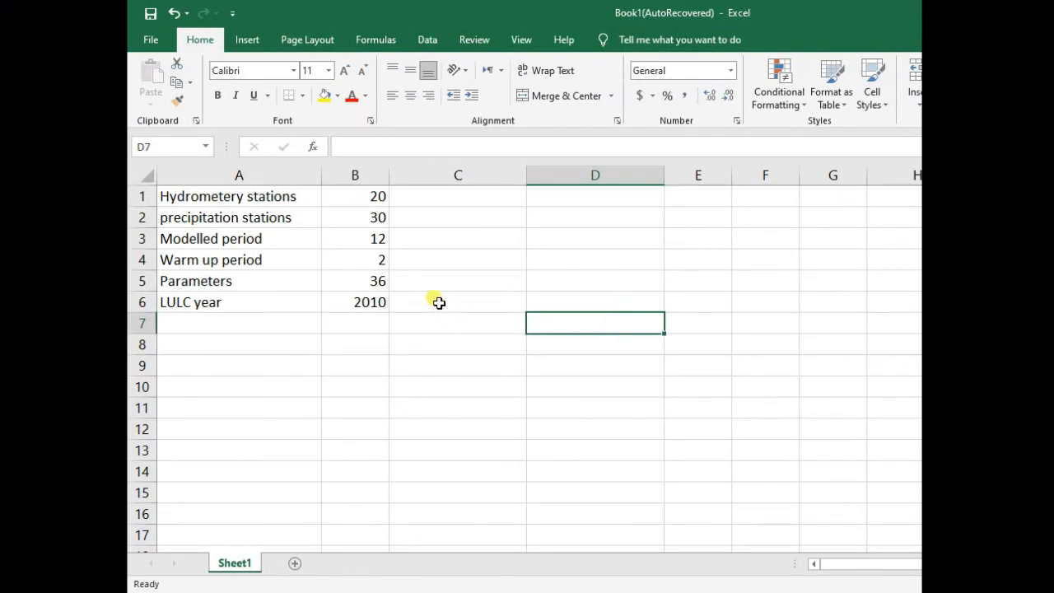
{"action": "mouse_move", "coordinate": [435, 286]}
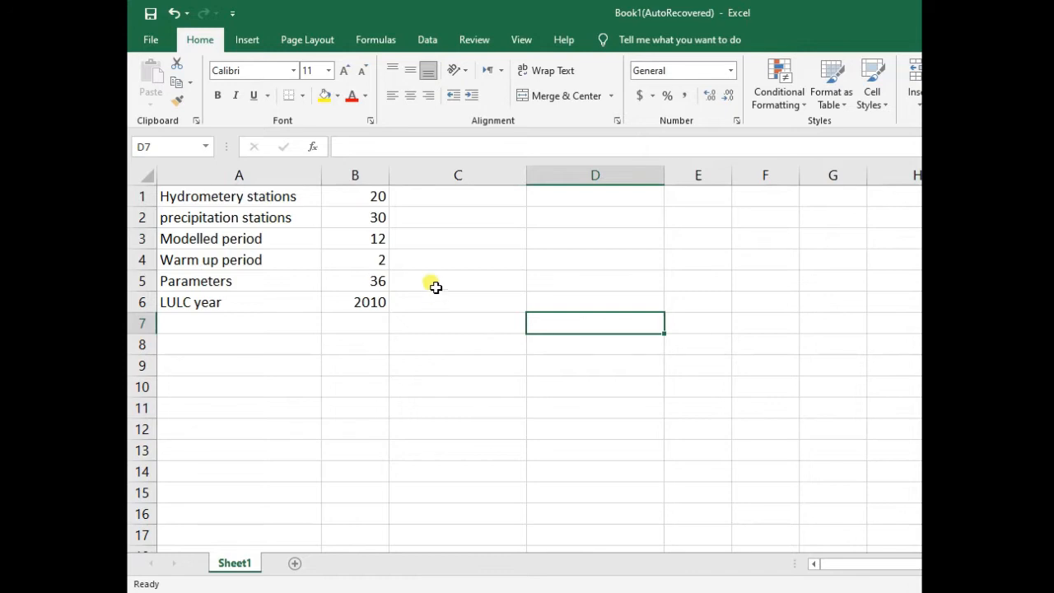
{"action": "mouse_move", "coordinate": [472, 261]}
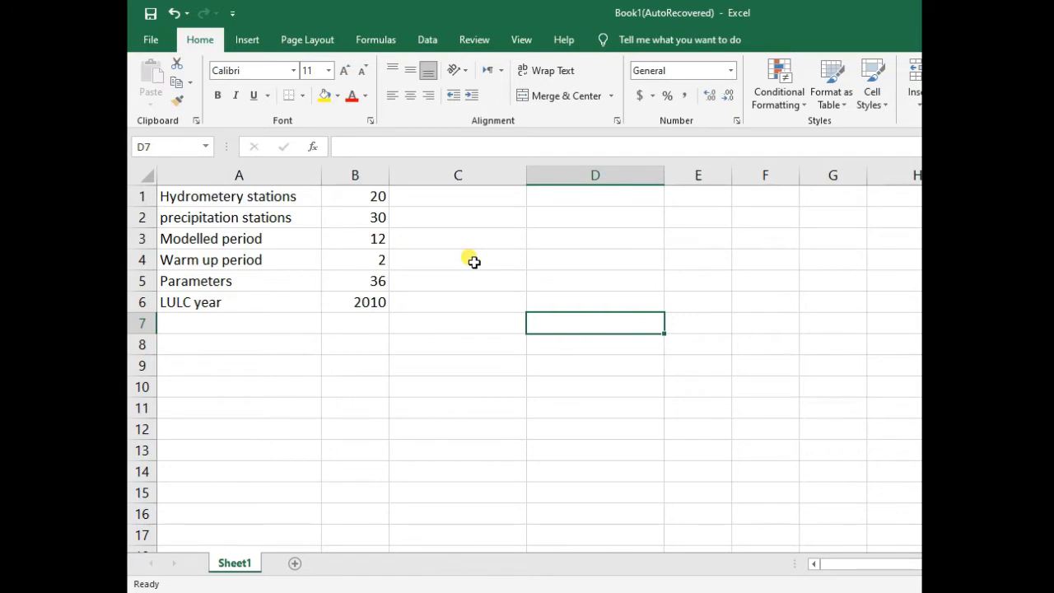
- Look over the cells around the six-value list and the empty C column
{"action": "left_click", "coordinate": [595, 261]}
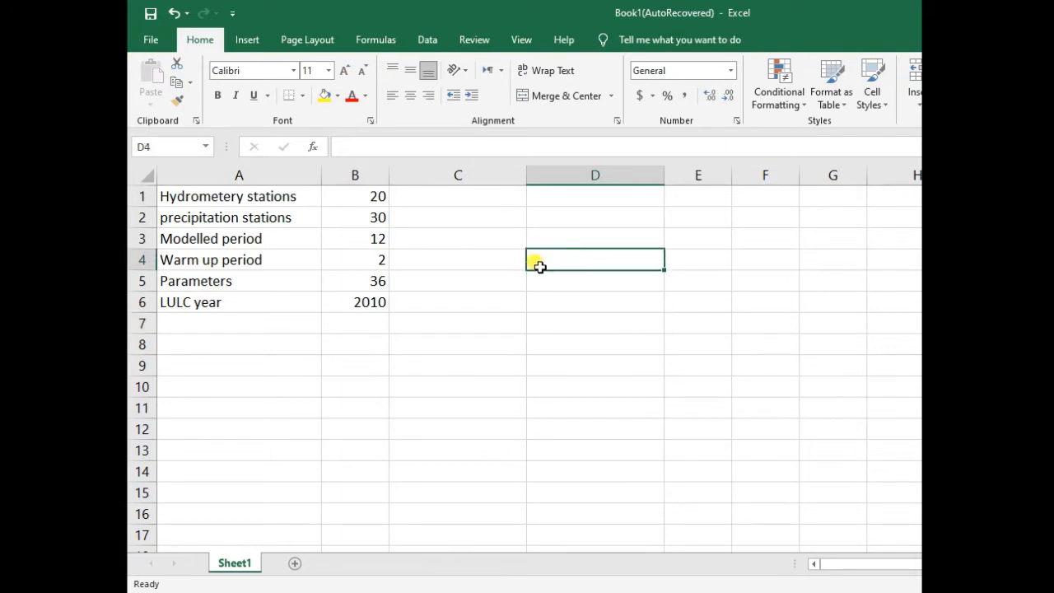
{"action": "left_click", "coordinate": [458, 238]}
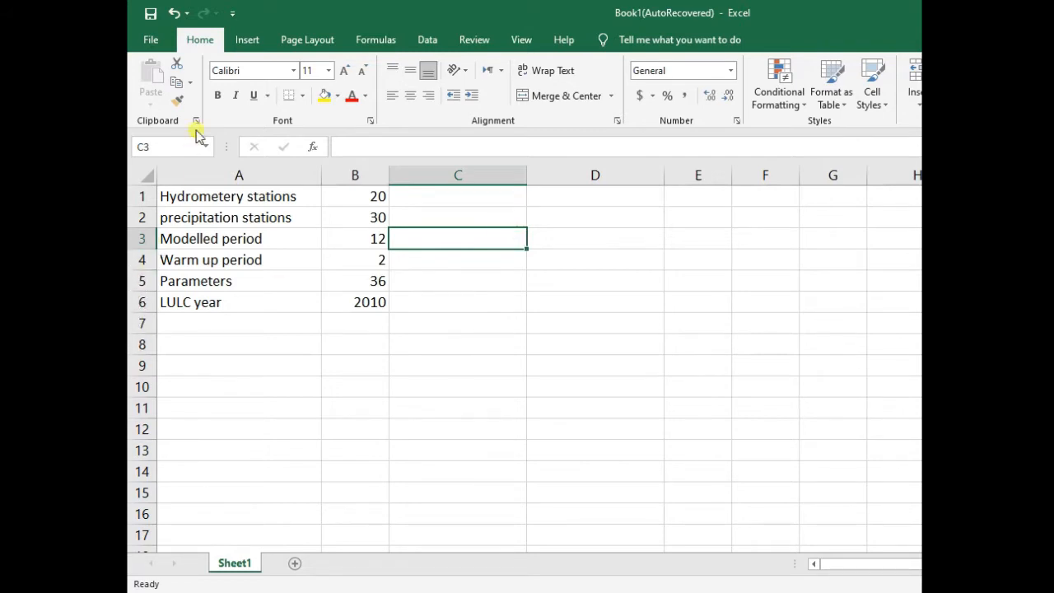
{"action": "mouse_move", "coordinate": [464, 139]}
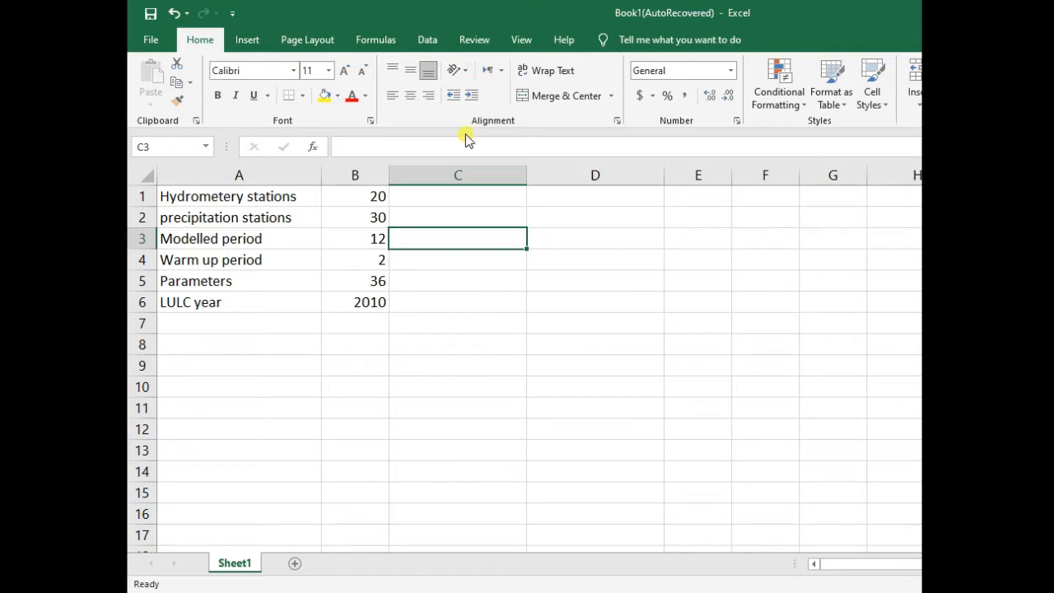
{"action": "left_click", "coordinate": [239, 174]}
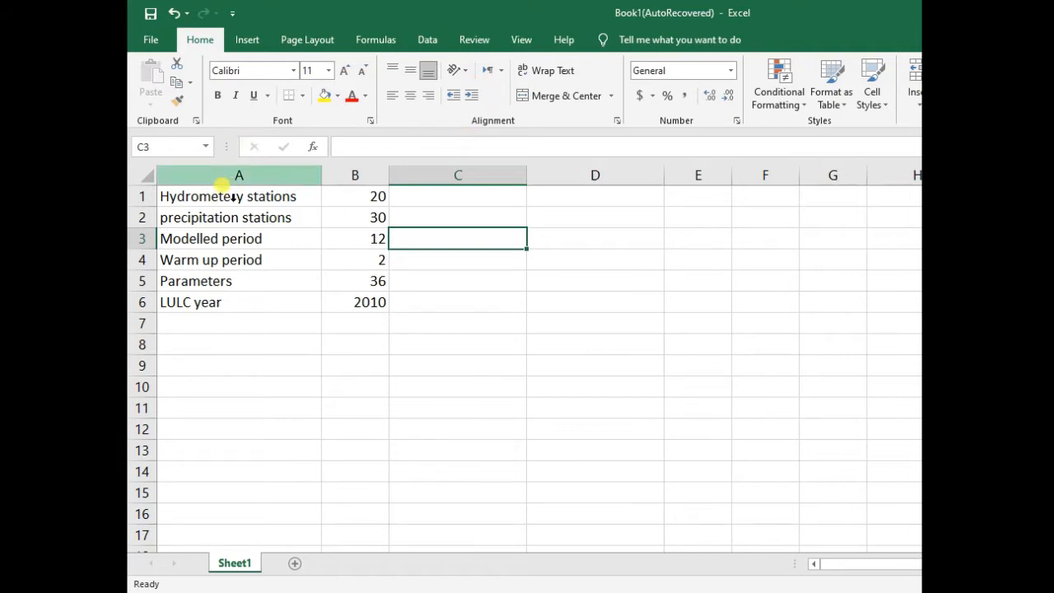
{"action": "mouse_move", "coordinate": [481, 258]}
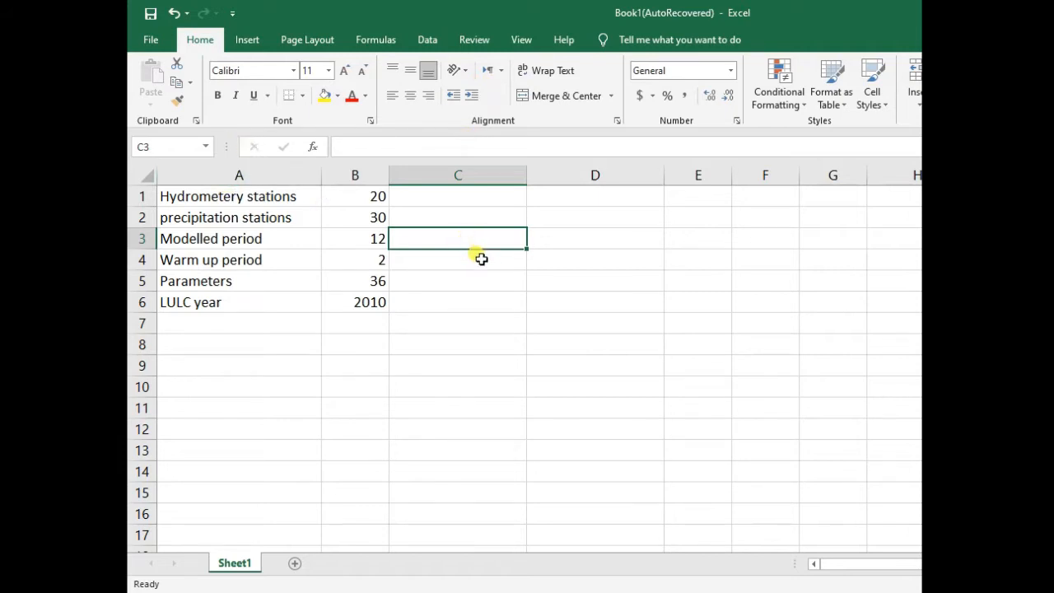
{"action": "left_click", "coordinate": [457, 261]}
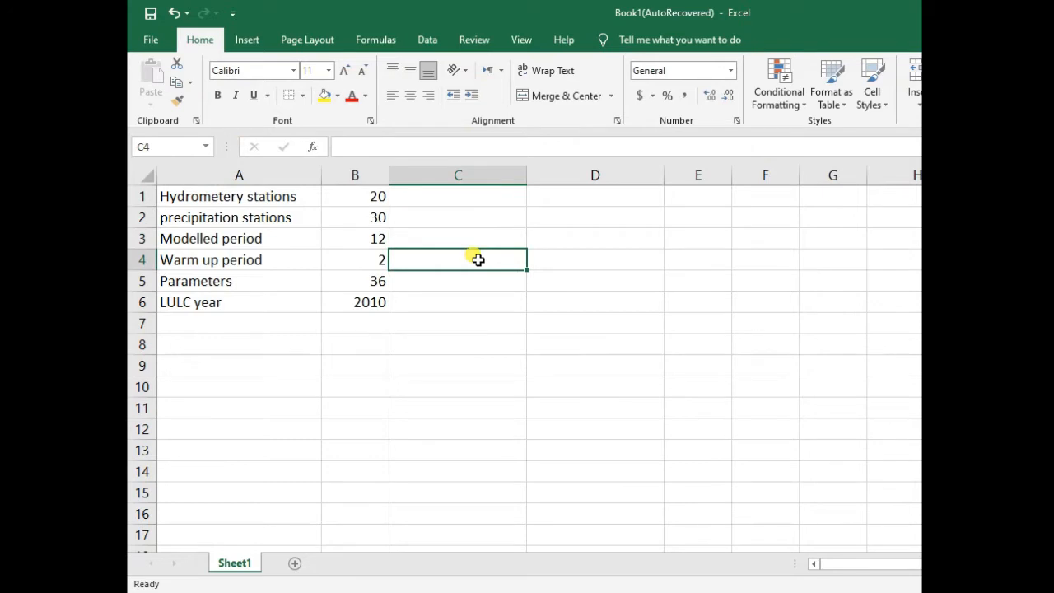
{"action": "left_click", "coordinate": [458, 238]}
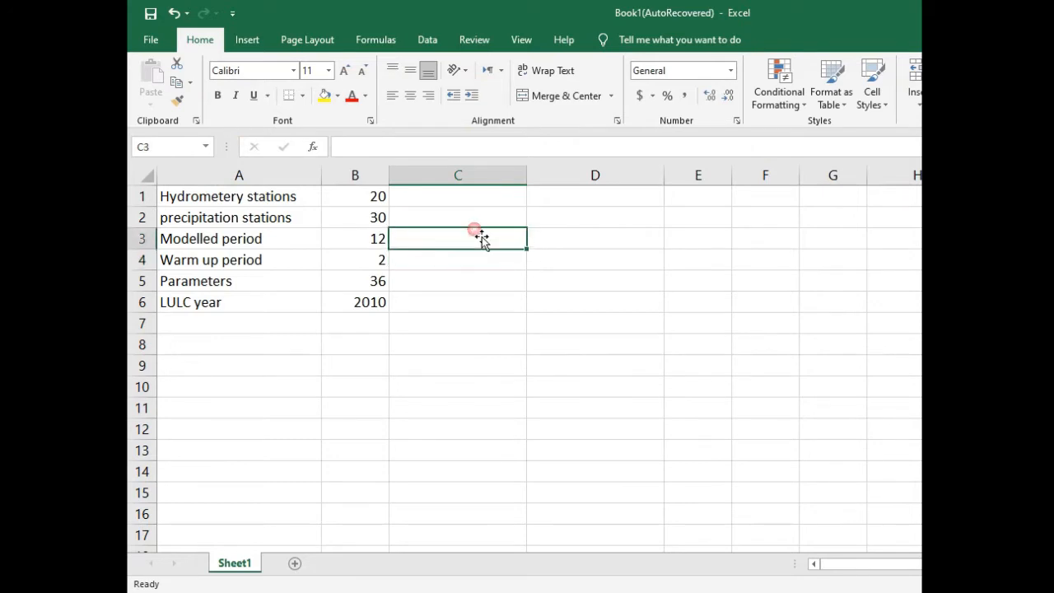
{"action": "left_click", "coordinate": [458, 218]}
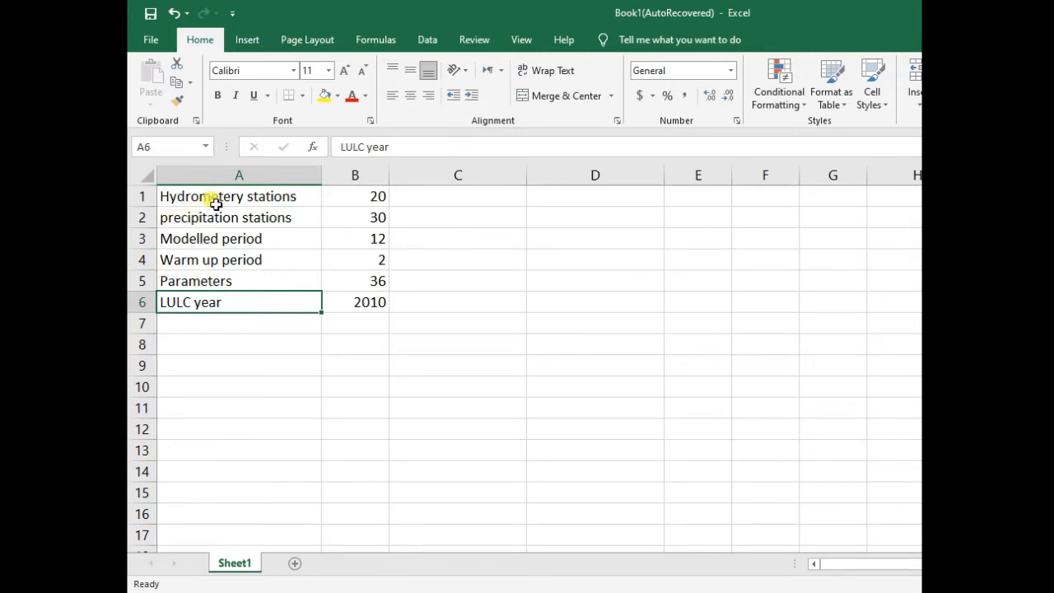
- Copy the 'Hydrometery stations' label from A1 into C2 and move to D2
{"action": "left_click", "coordinate": [239, 196]}
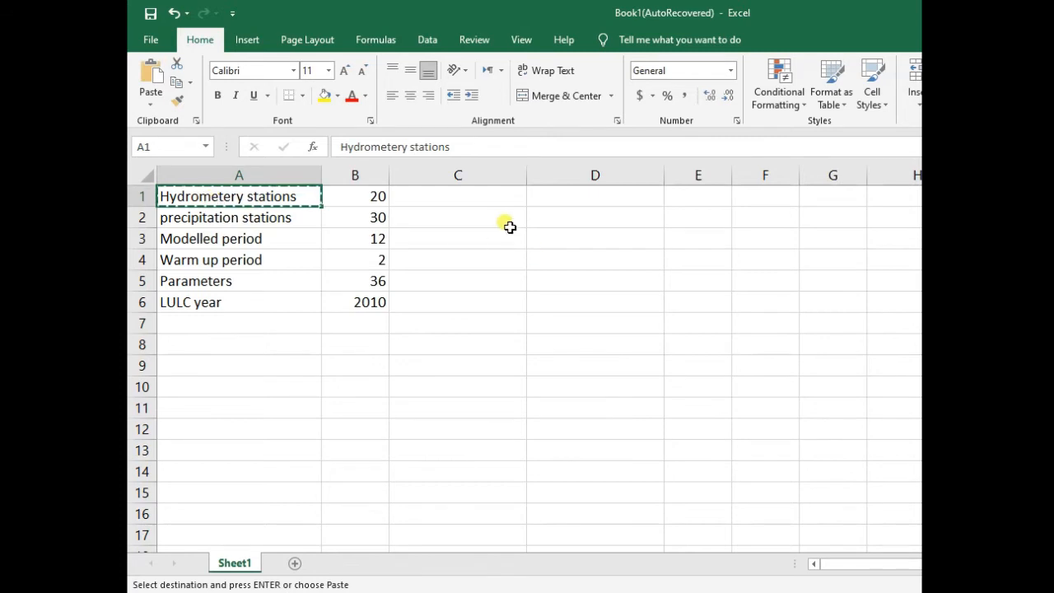
{"action": "left_click", "coordinate": [458, 218]}
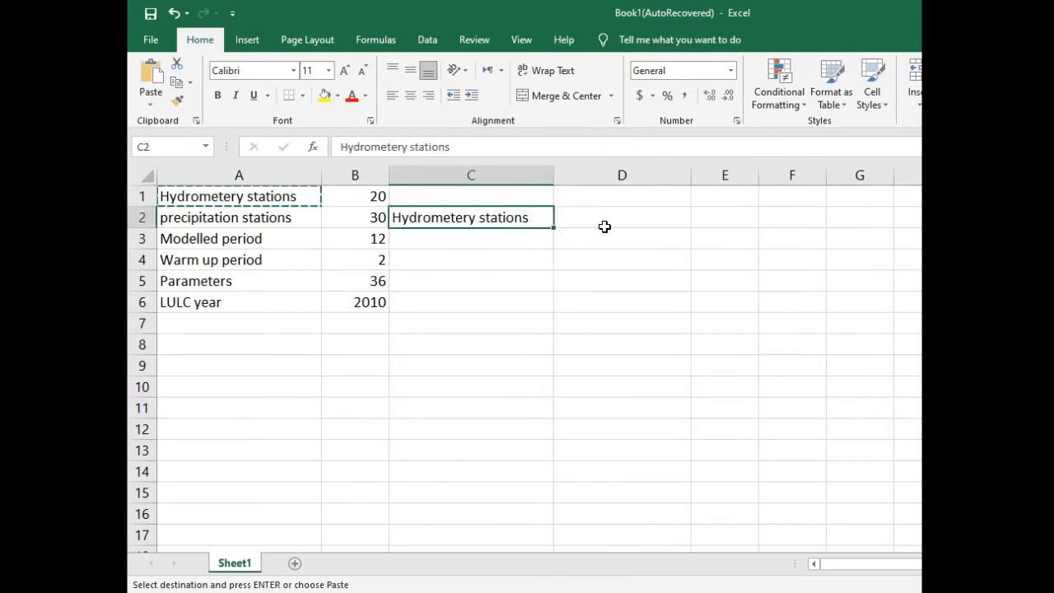
{"action": "left_click", "coordinate": [606, 217]}
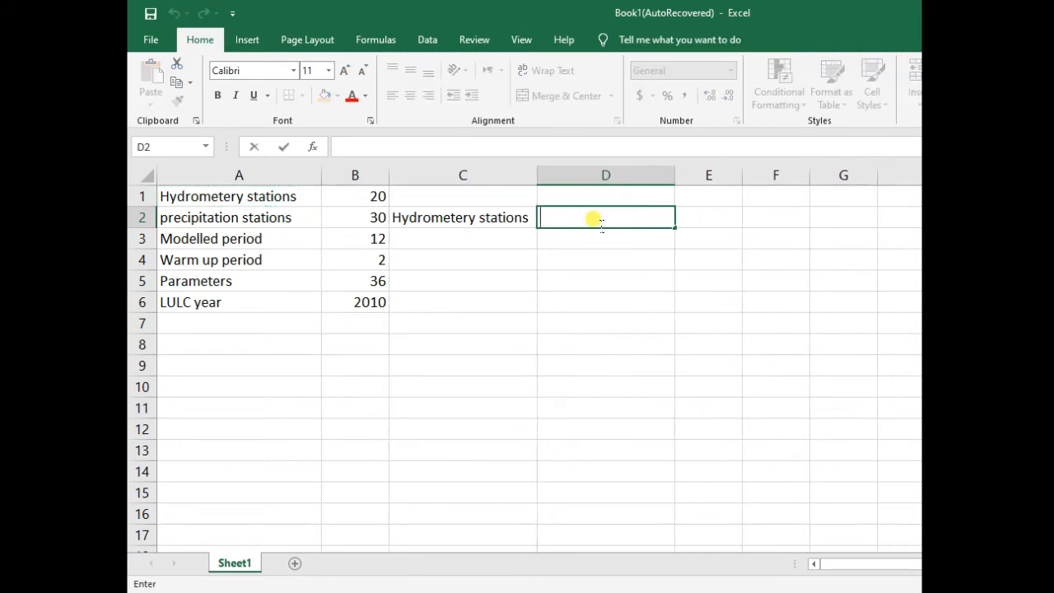
- Start =VLOOKUP( in D2 with C2 as lookup value and A1:B6 as the table
{"action": "type", "text": "=vl"}
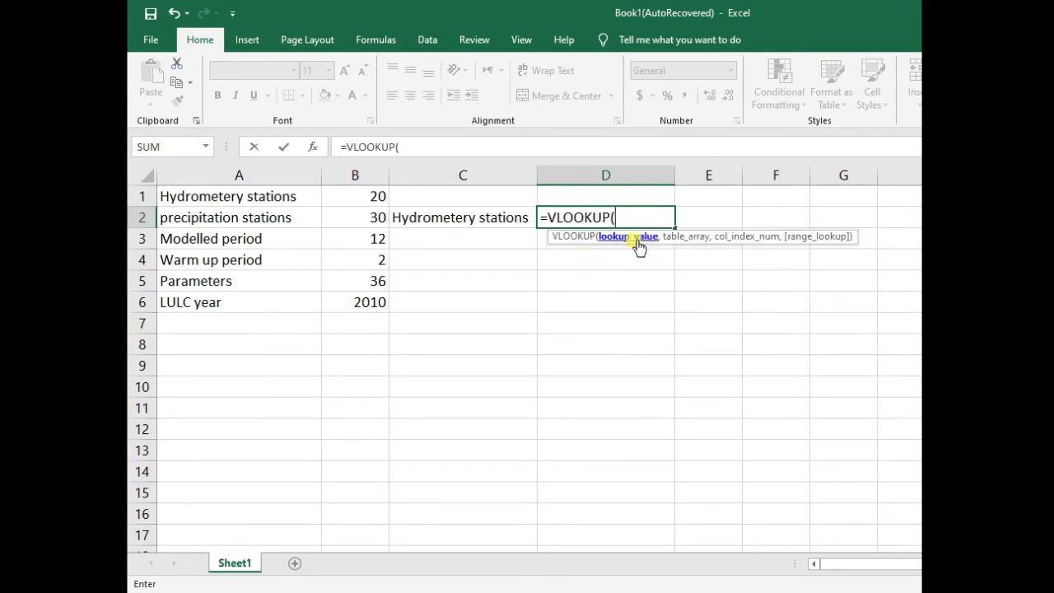
{"action": "left_click", "coordinate": [461, 217]}
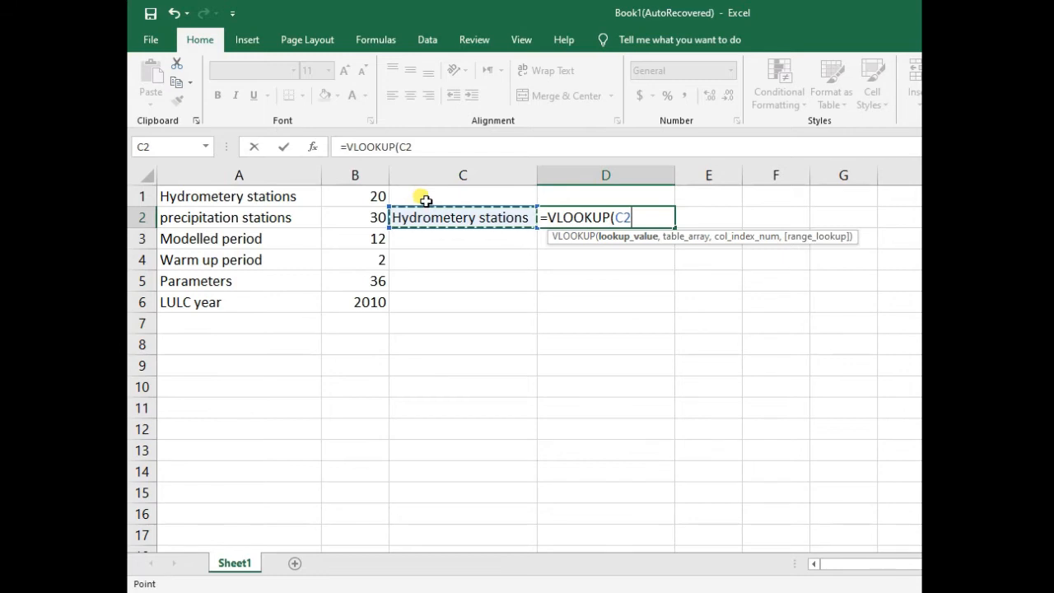
{"action": "type", "text": ",A1:B6"}
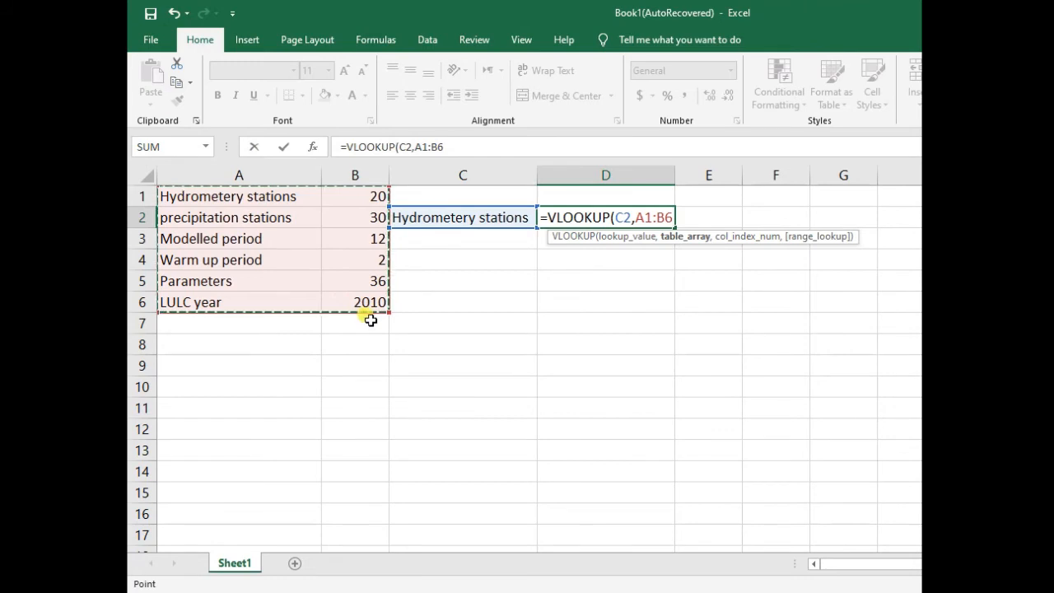
{"action": "type", "text": ","}
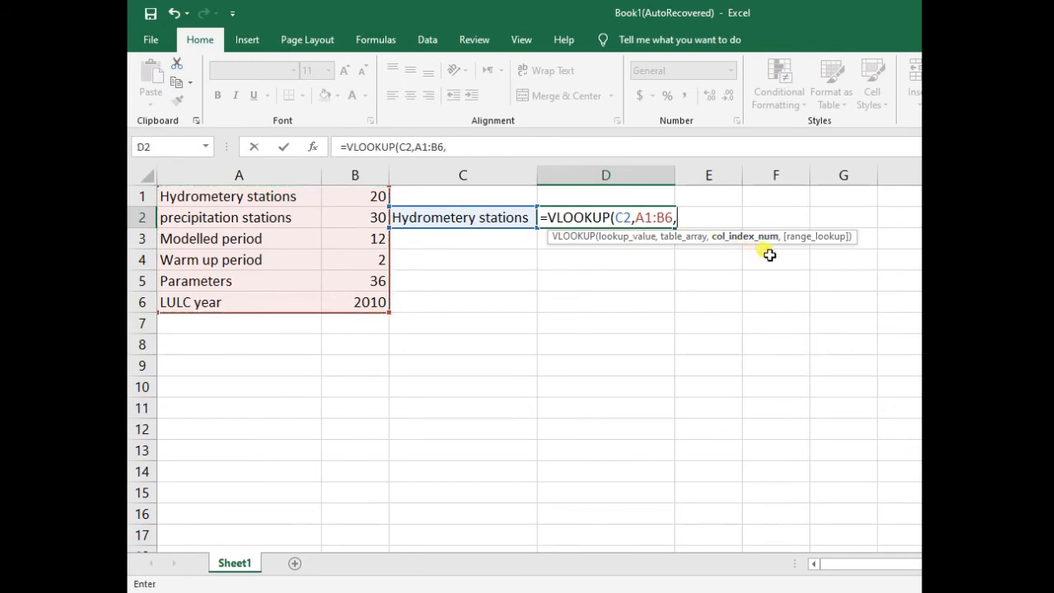
{"action": "mouse_move", "coordinate": [289, 290]}
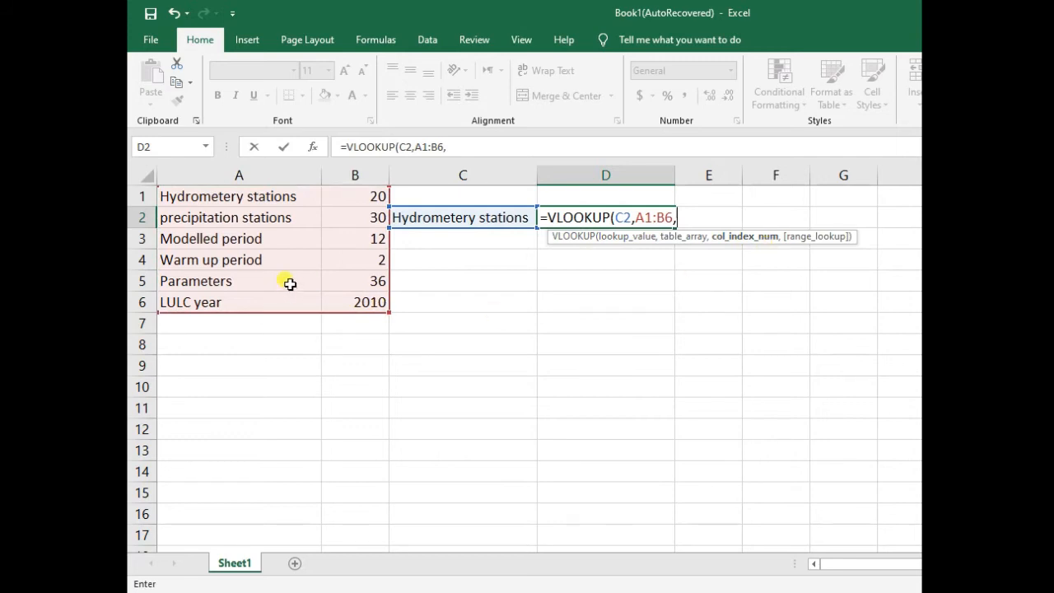
{"action": "mouse_move", "coordinate": [138, 379]}
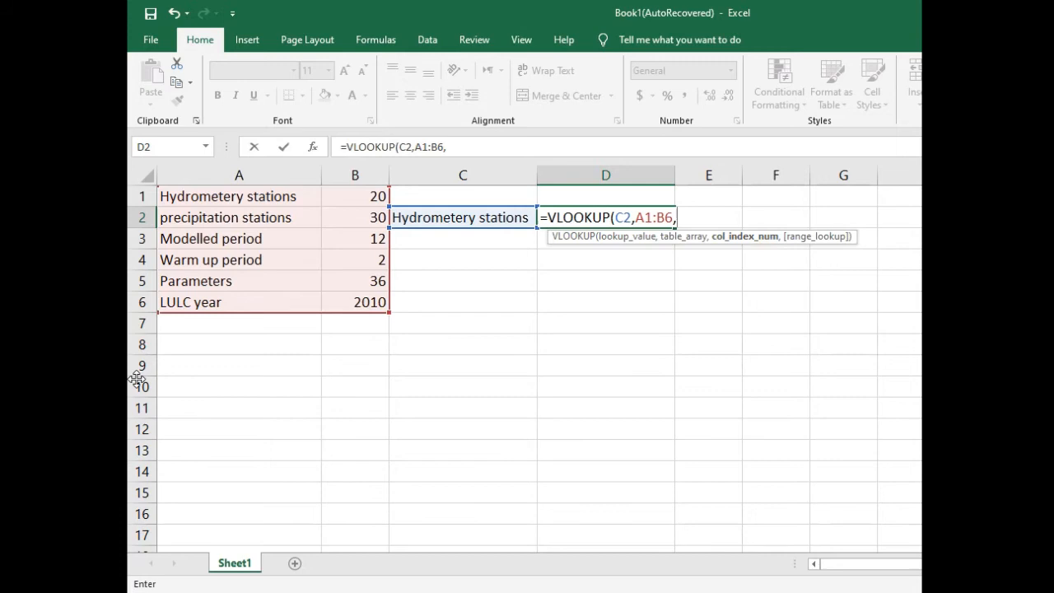
- Finish the formula as =VLOOKUP(C2,A1:B6,2,FALSE) so D2 returns 20
{"action": "type", "text": "2,"}
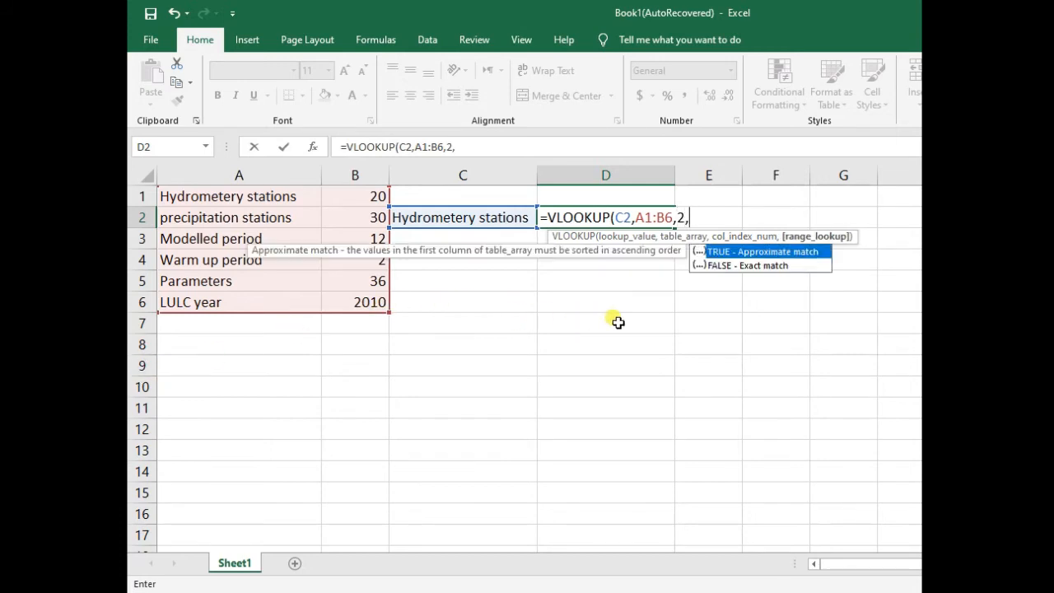
{"action": "mouse_move", "coordinate": [721, 270]}
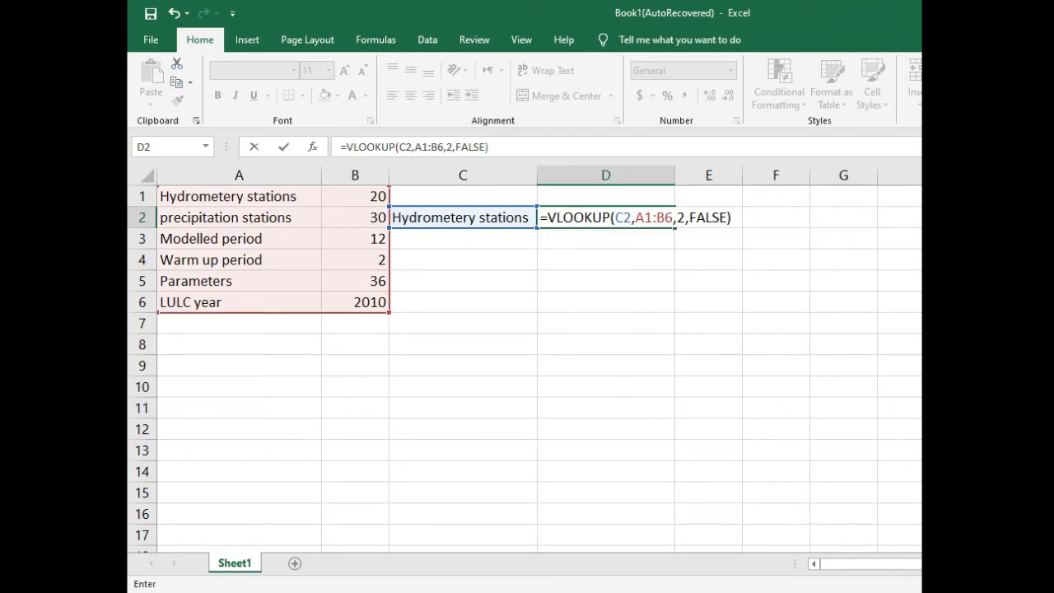
{"action": "key", "text": "enter"}
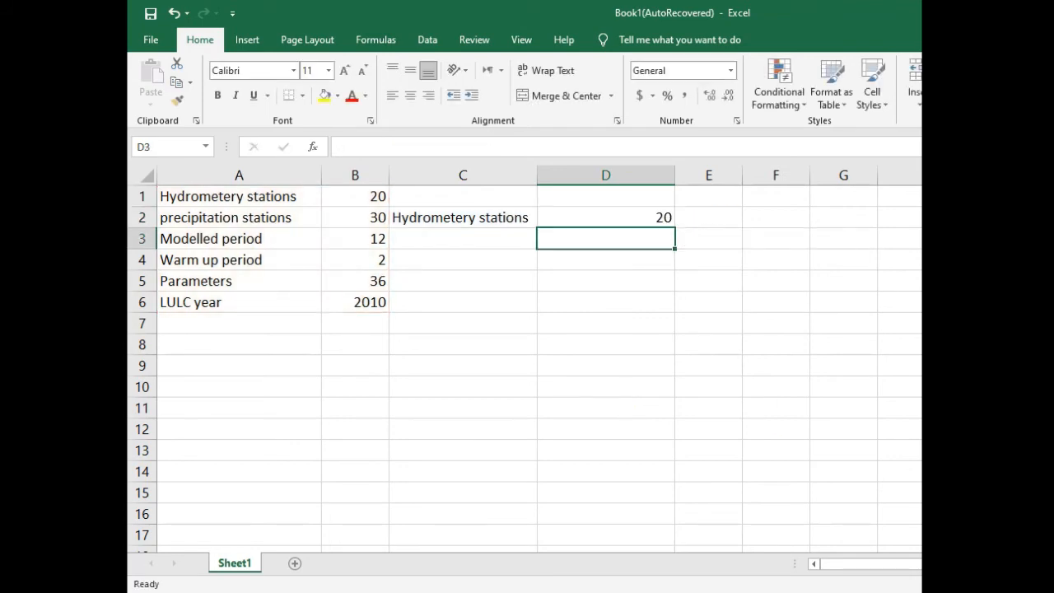
- Reopen D2's VLOOKUP in edit mode to review its C2 and A1:B6 references
{"action": "left_click", "coordinate": [606, 218]}
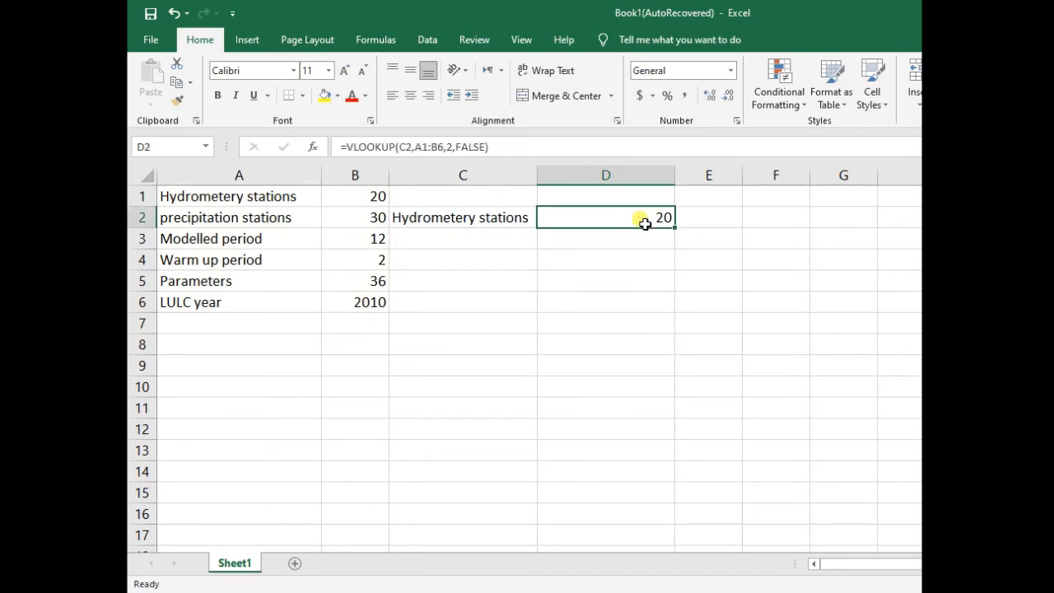
{"action": "double_click", "coordinate": [606, 217]}
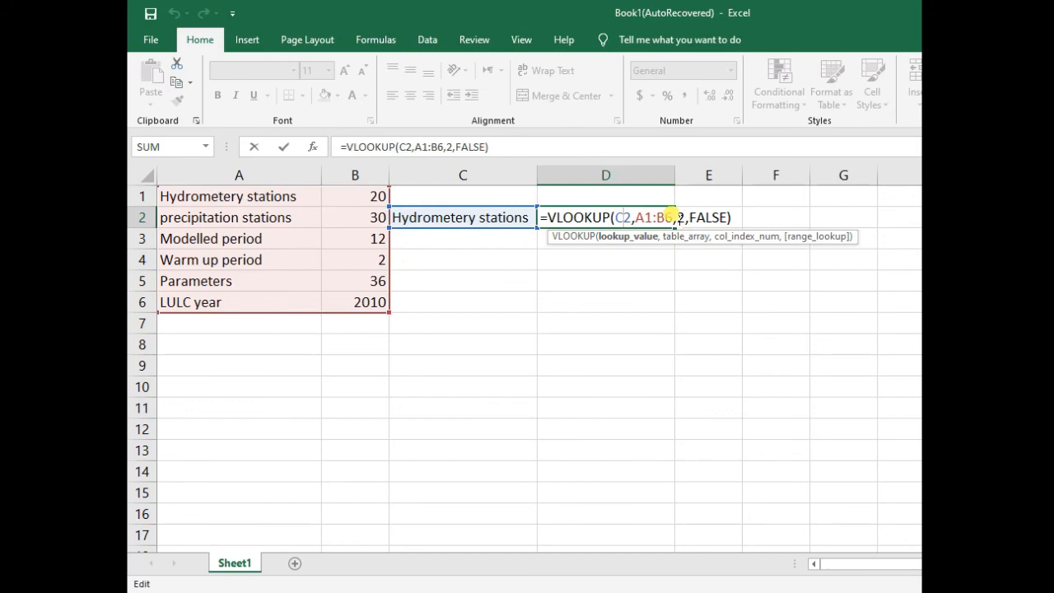
{"action": "mouse_move", "coordinate": [288, 198]}
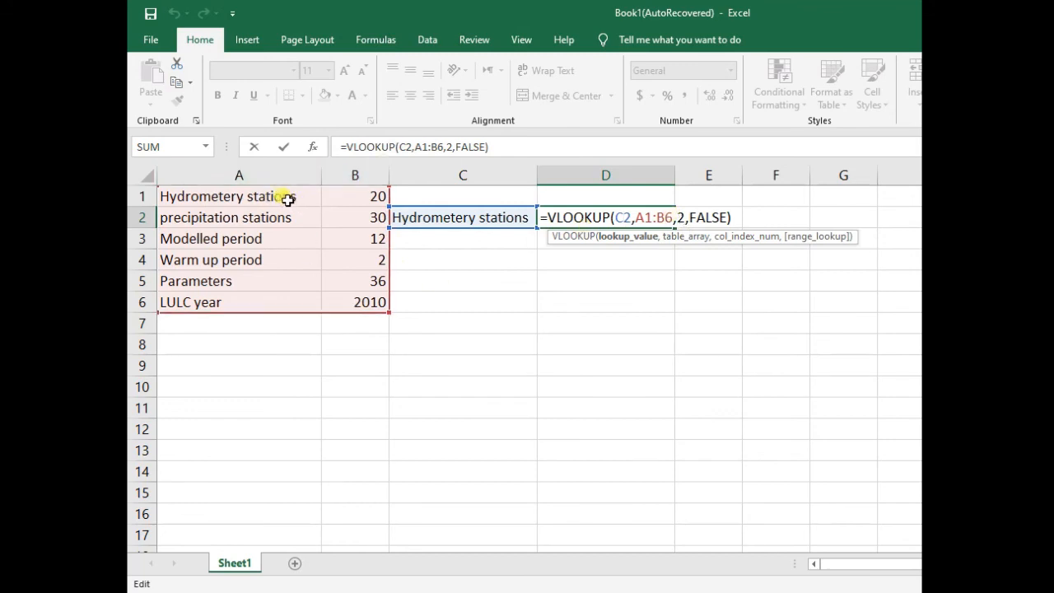